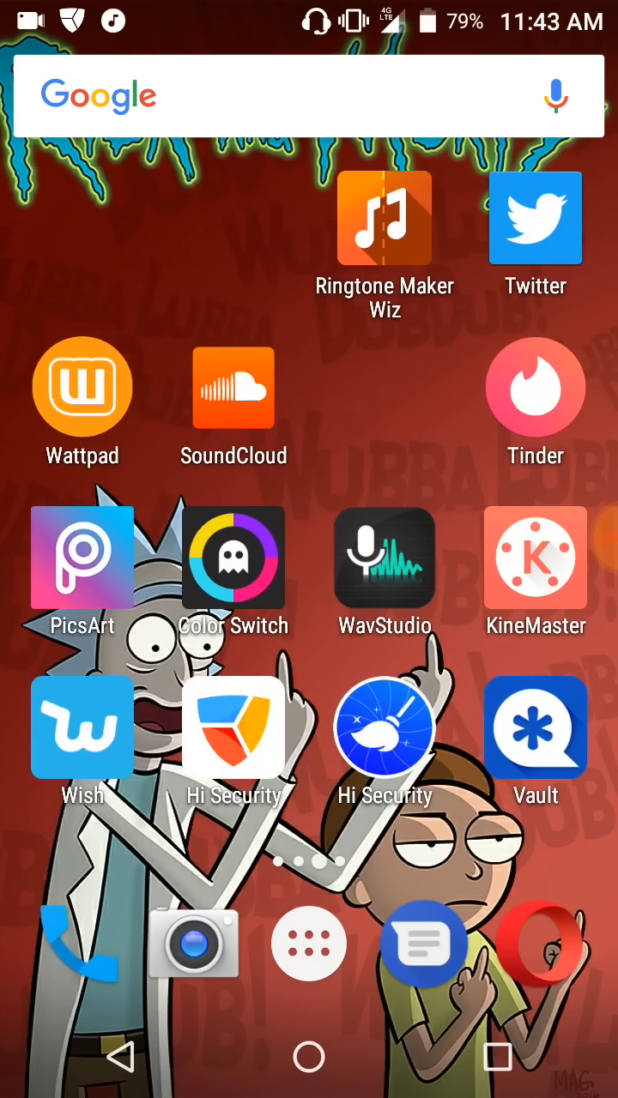
# - Launch Settings from the app drawer and view Display, Sound & notification and Apps
pyautogui.hscroll(-3)
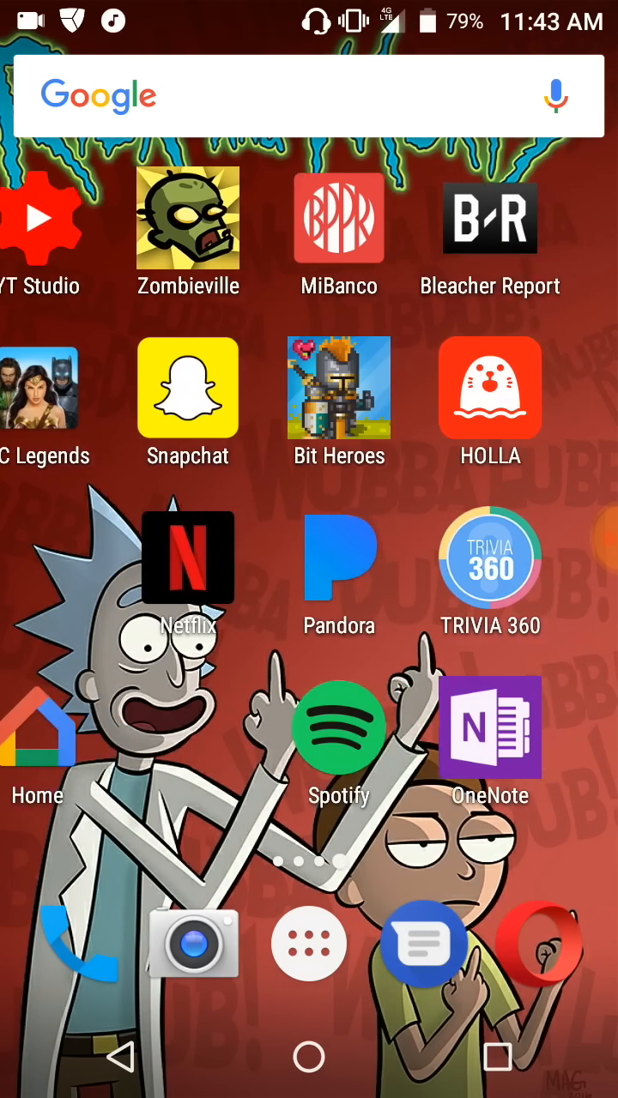
pyautogui.hscroll(-3)
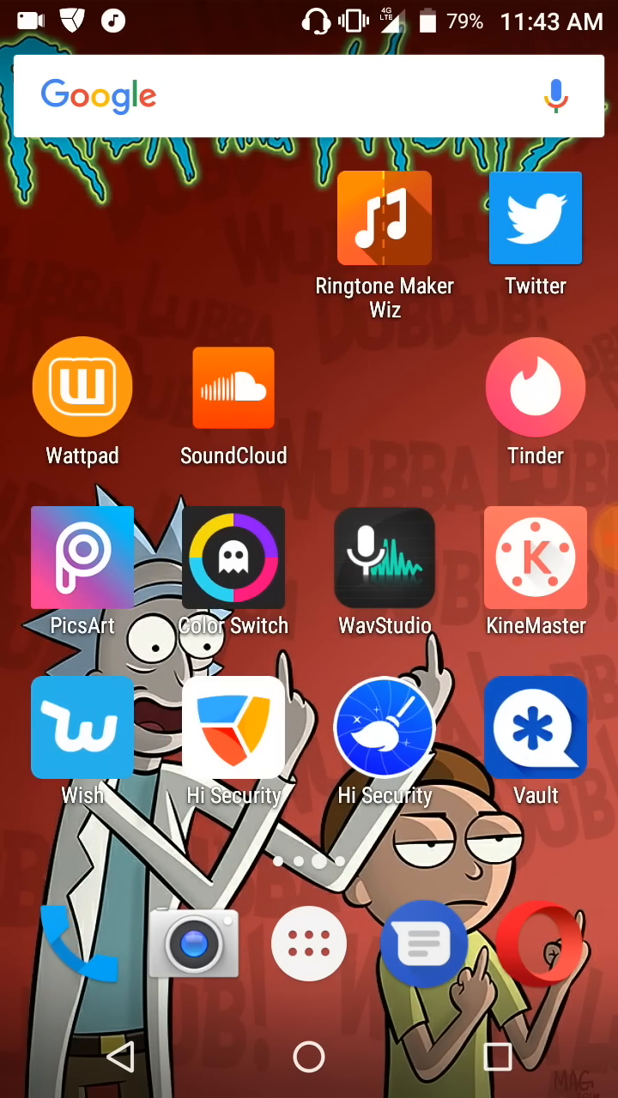
pyautogui.hscroll(-3)
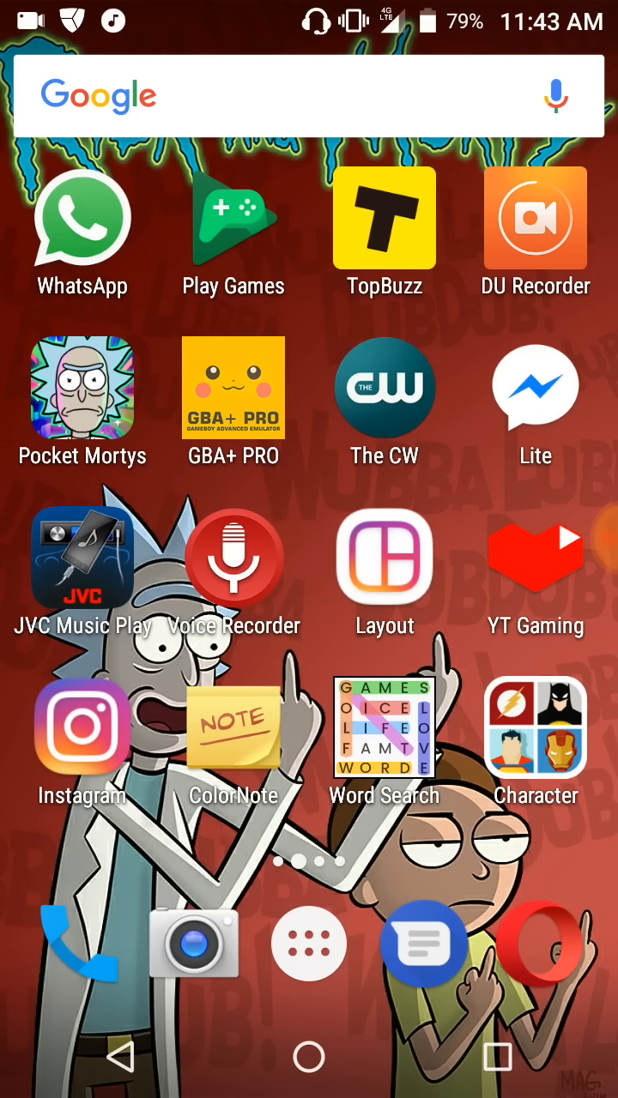
pyautogui.hscroll(-3)
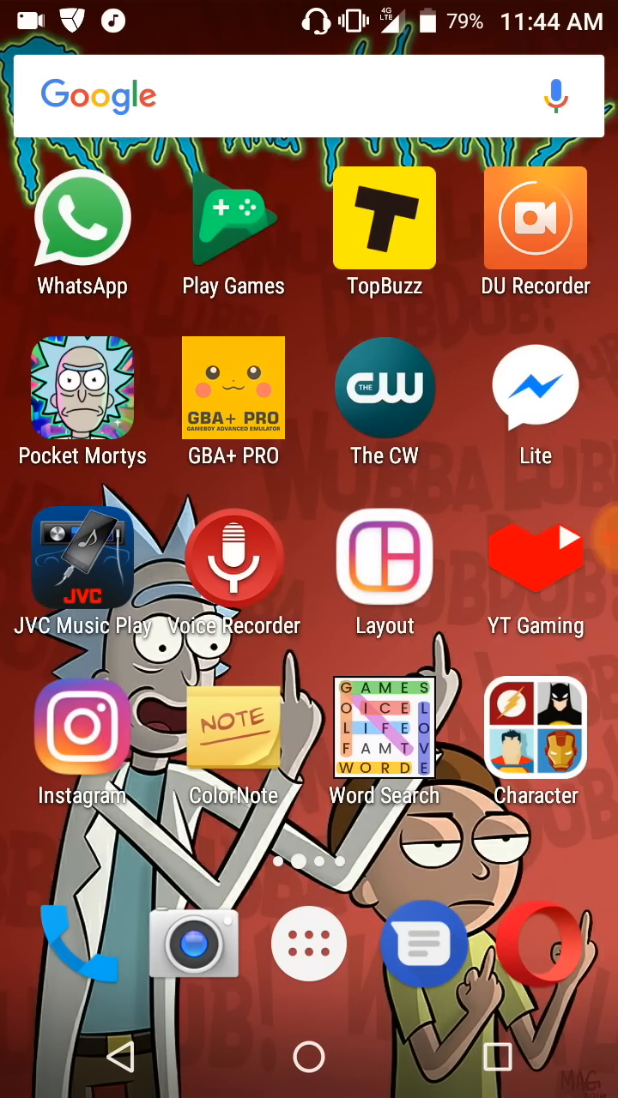
pyautogui.hscroll(-3)
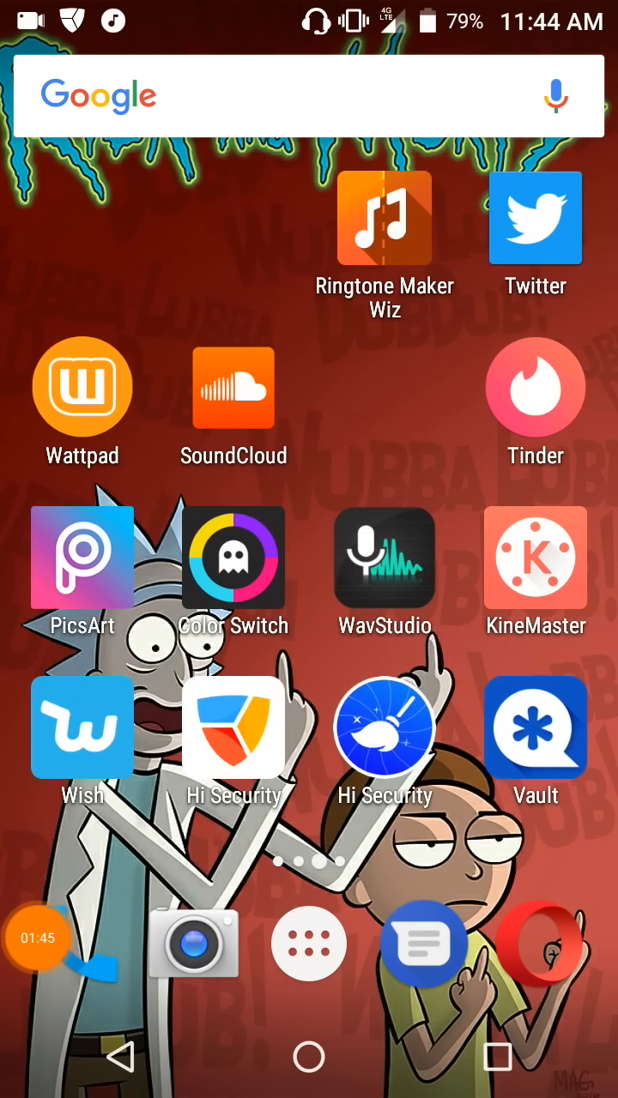
pyautogui.click(309, 943)
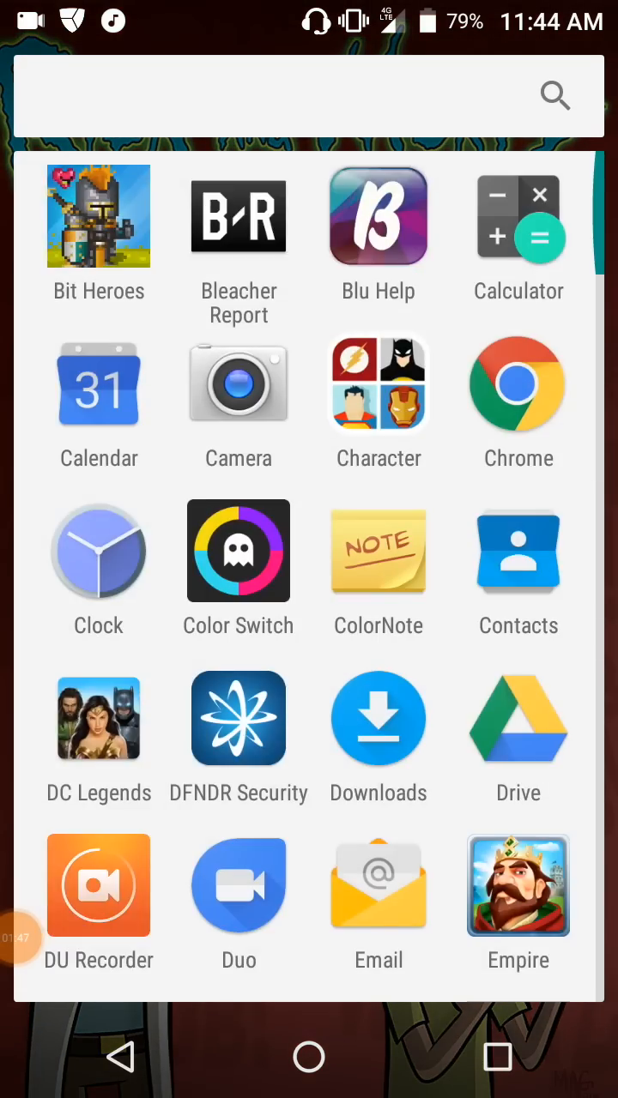
pyautogui.scroll(-3)
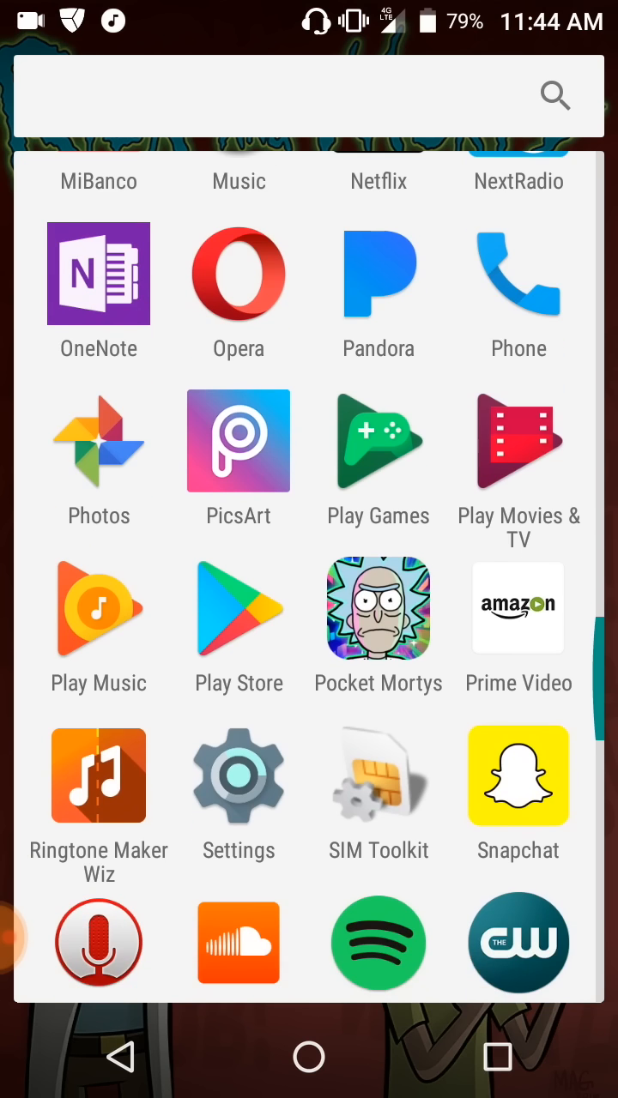
pyautogui.click(238, 775)
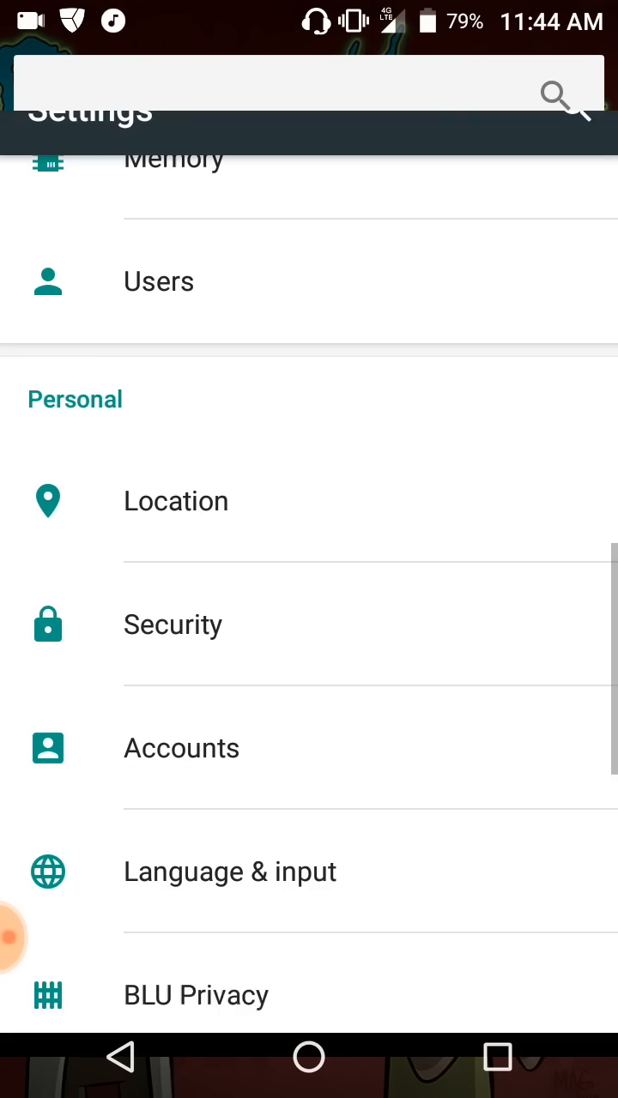
pyautogui.scroll(-3)
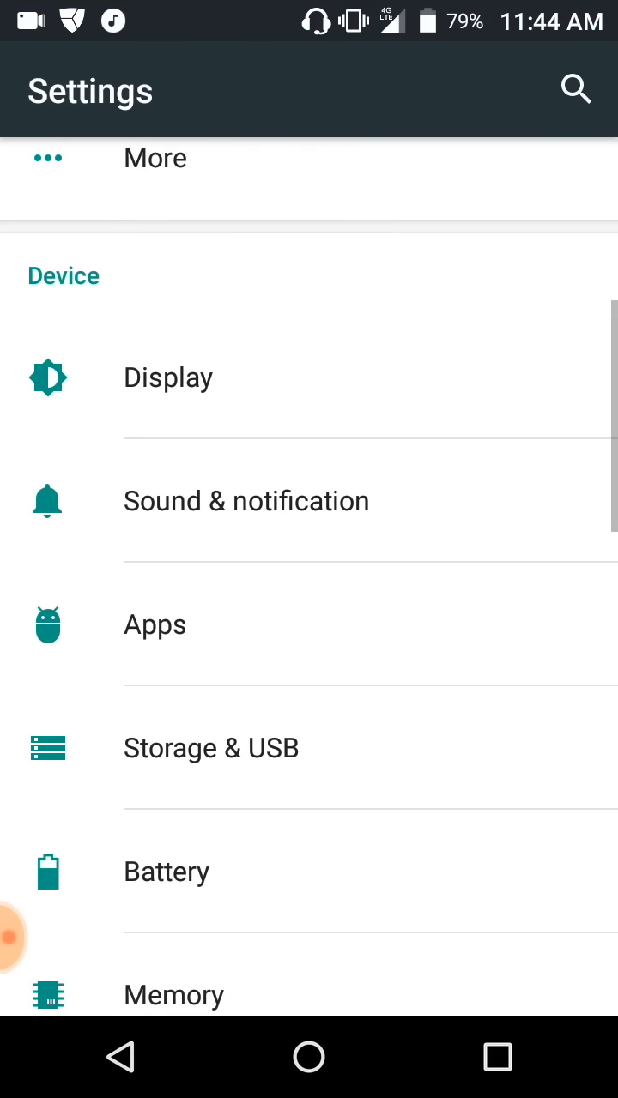
pyautogui.click(154, 624)
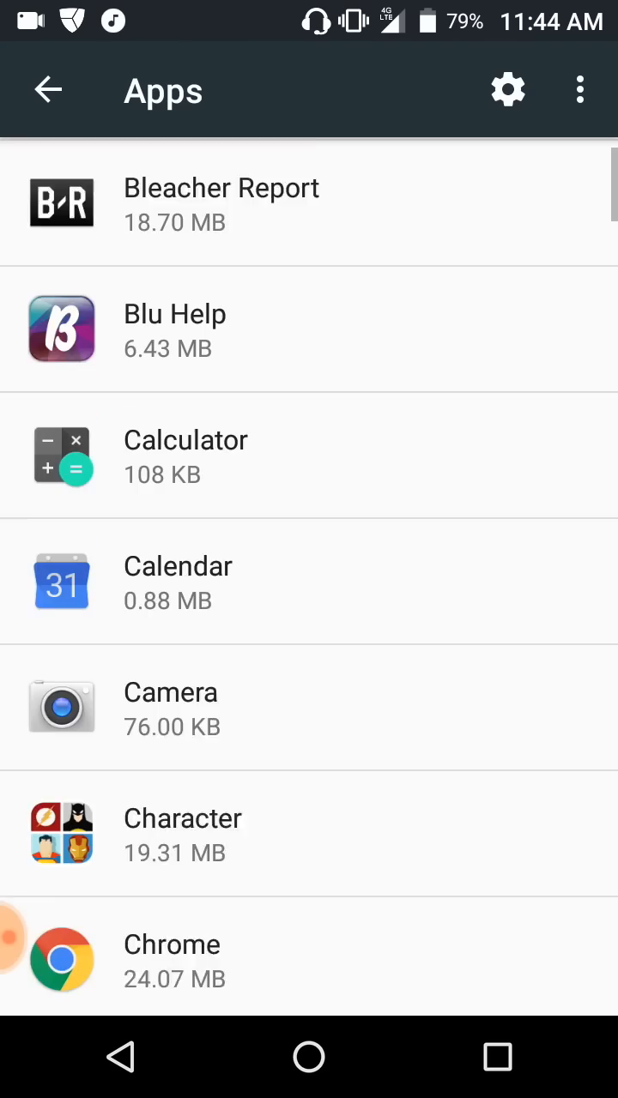
pyautogui.scroll(-3)
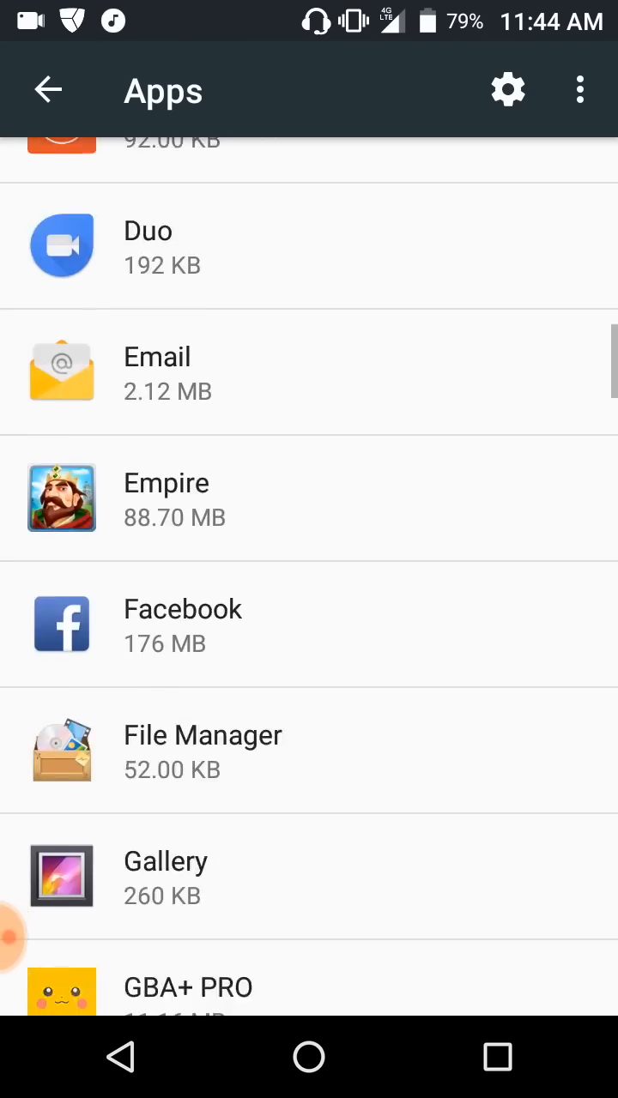
pyautogui.scroll(-3)
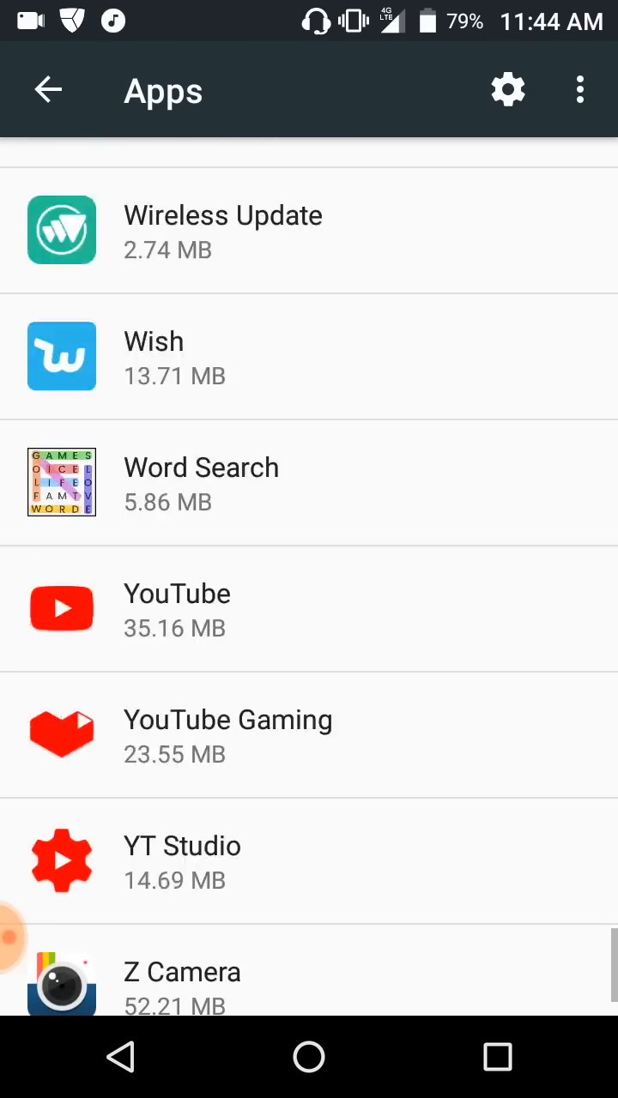
pyautogui.scroll(3)
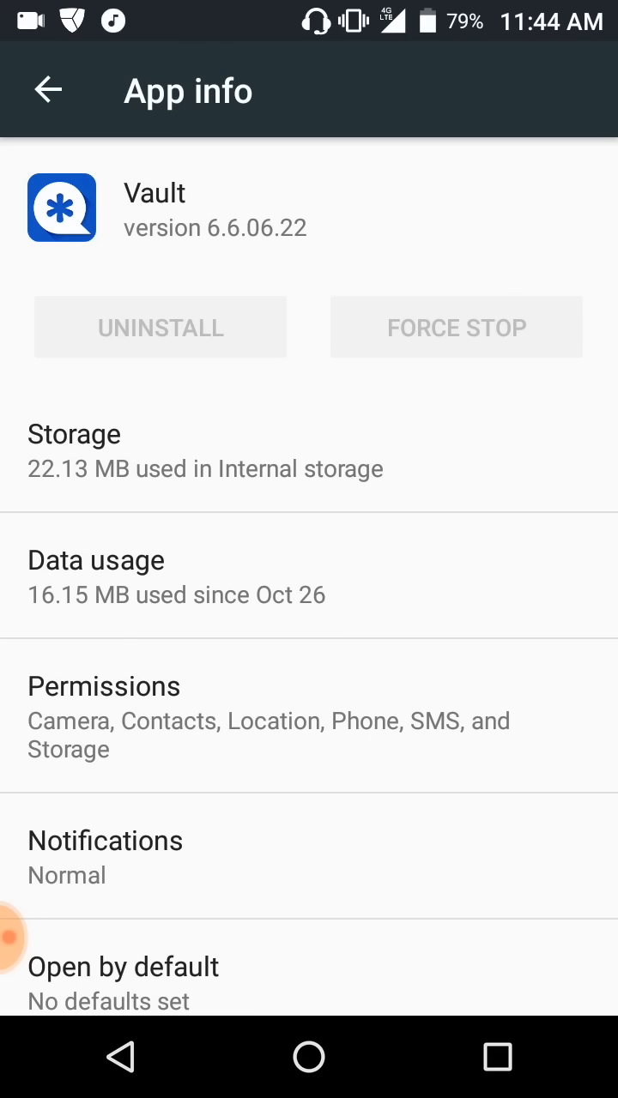
pyautogui.click(105, 687)
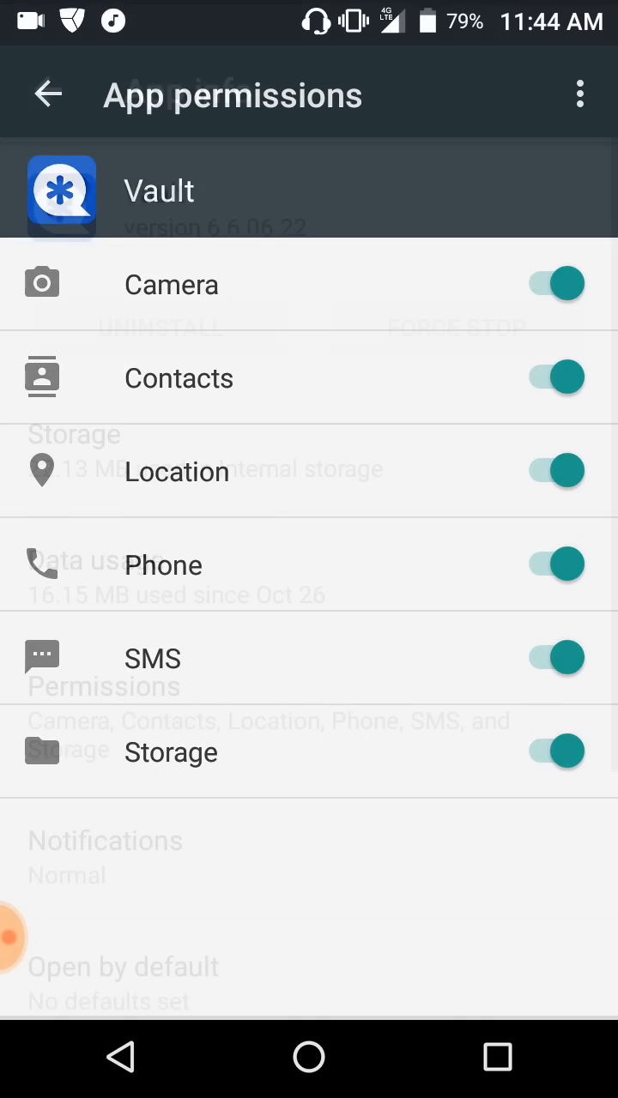
pyautogui.click(49, 92)
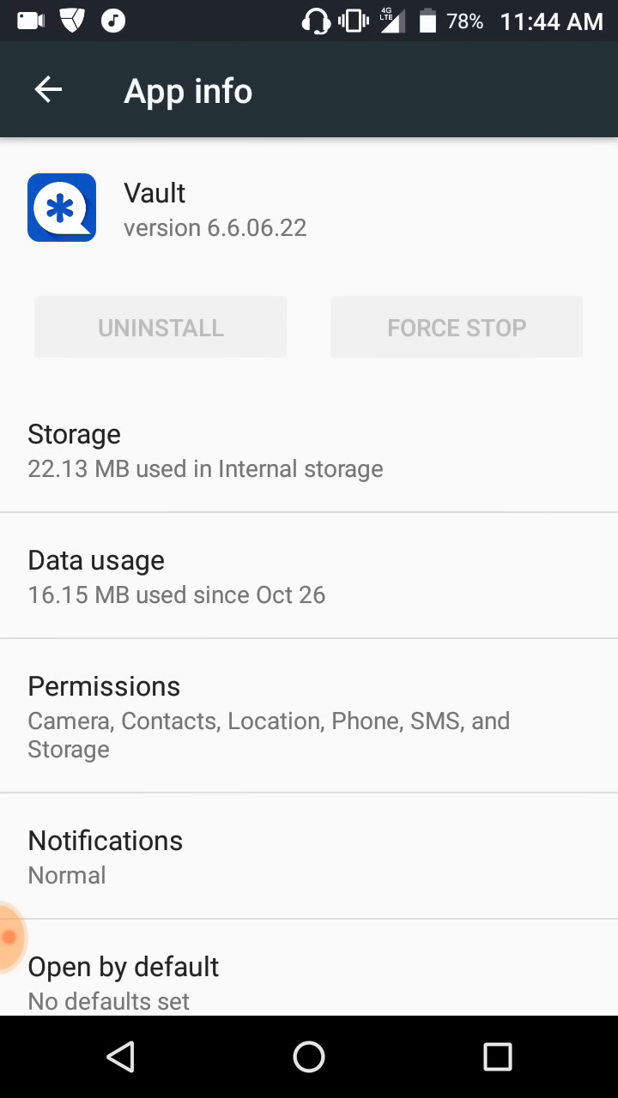
pyautogui.click(48, 90)
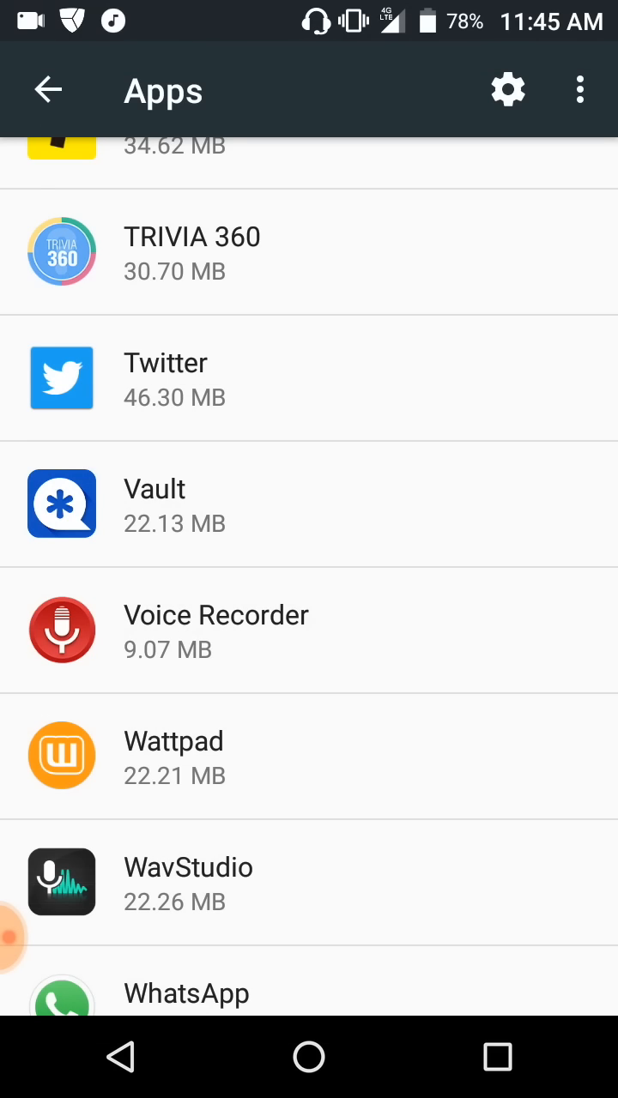
pyautogui.scroll(3)
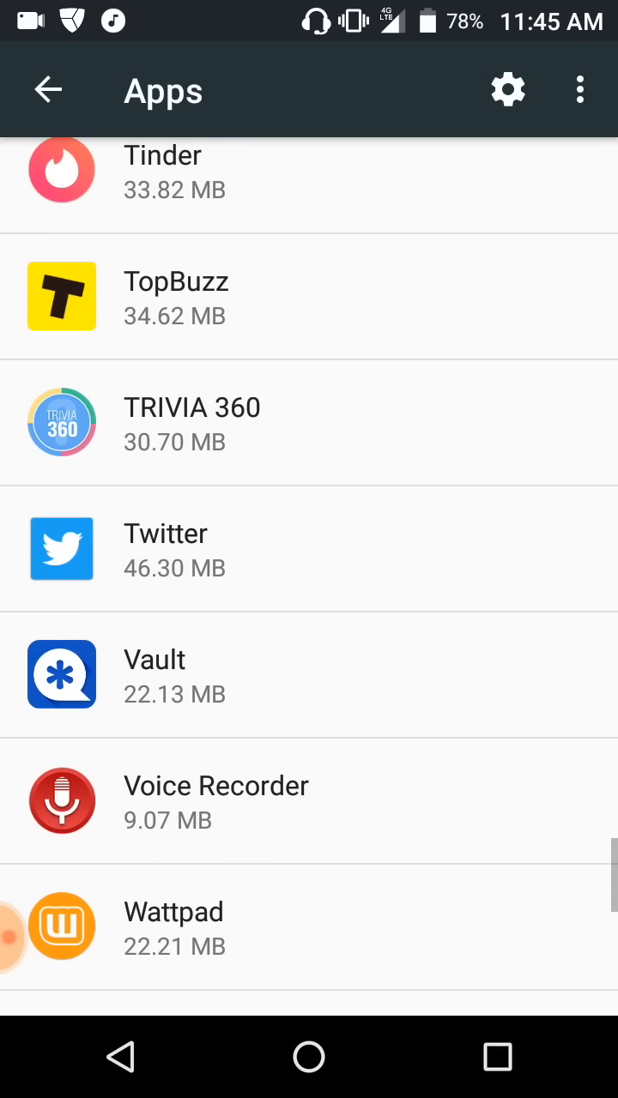
pyautogui.scroll(3)
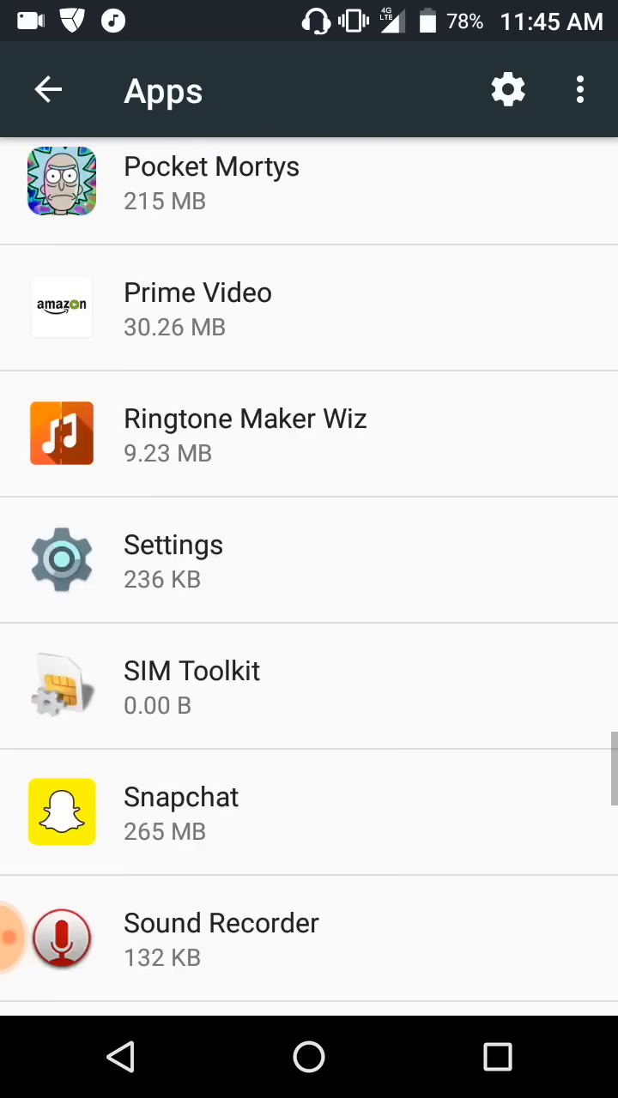
pyautogui.scroll(-3)
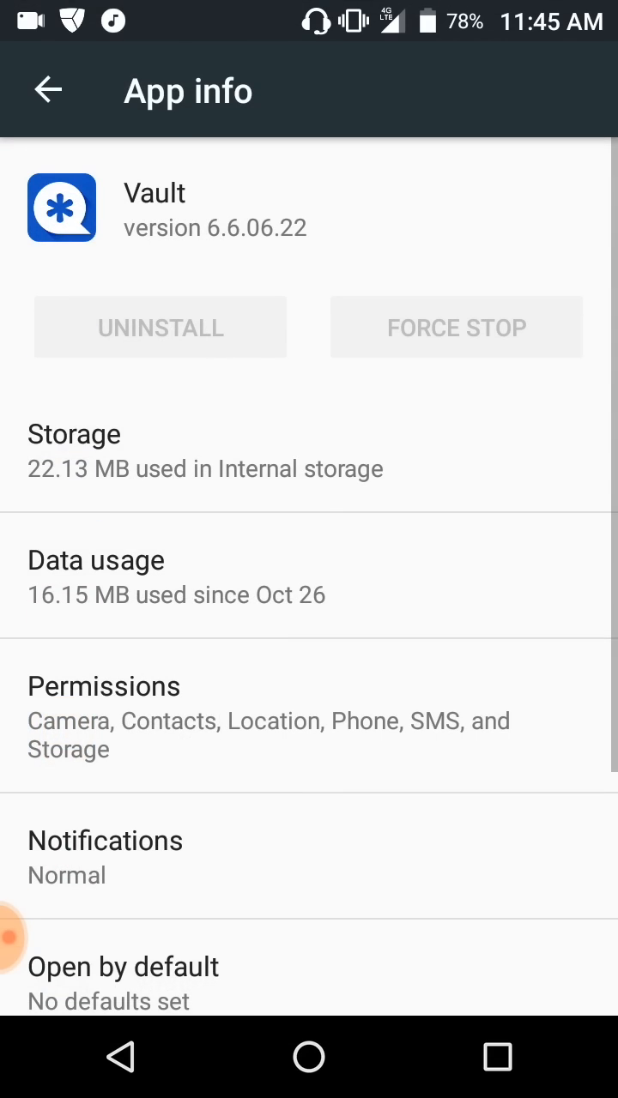
pyautogui.click(47, 90)
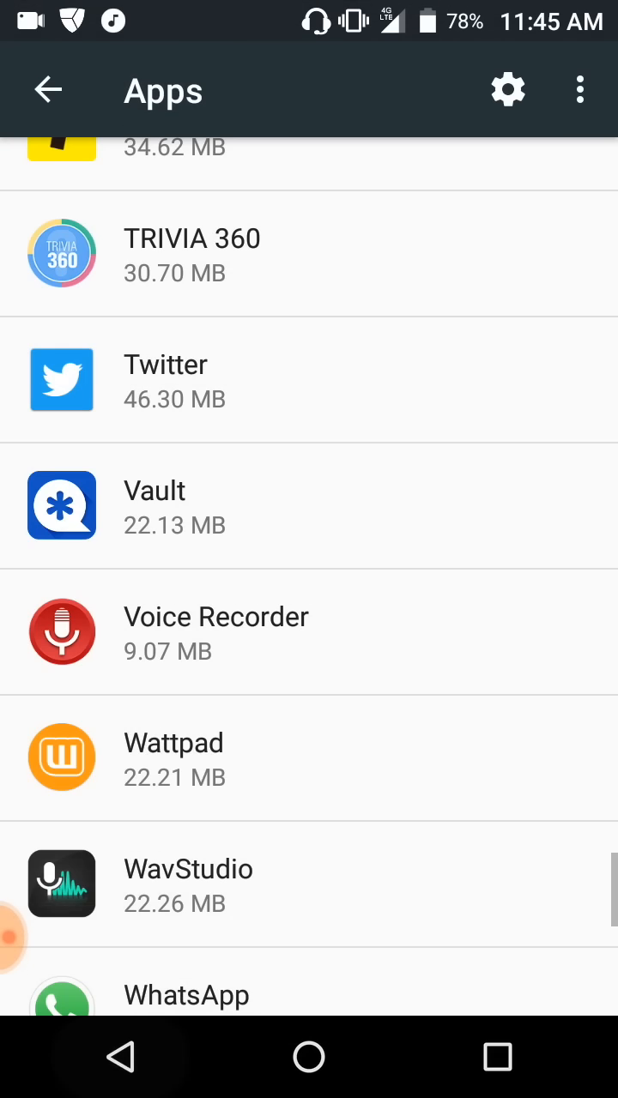
pyautogui.click(48, 90)
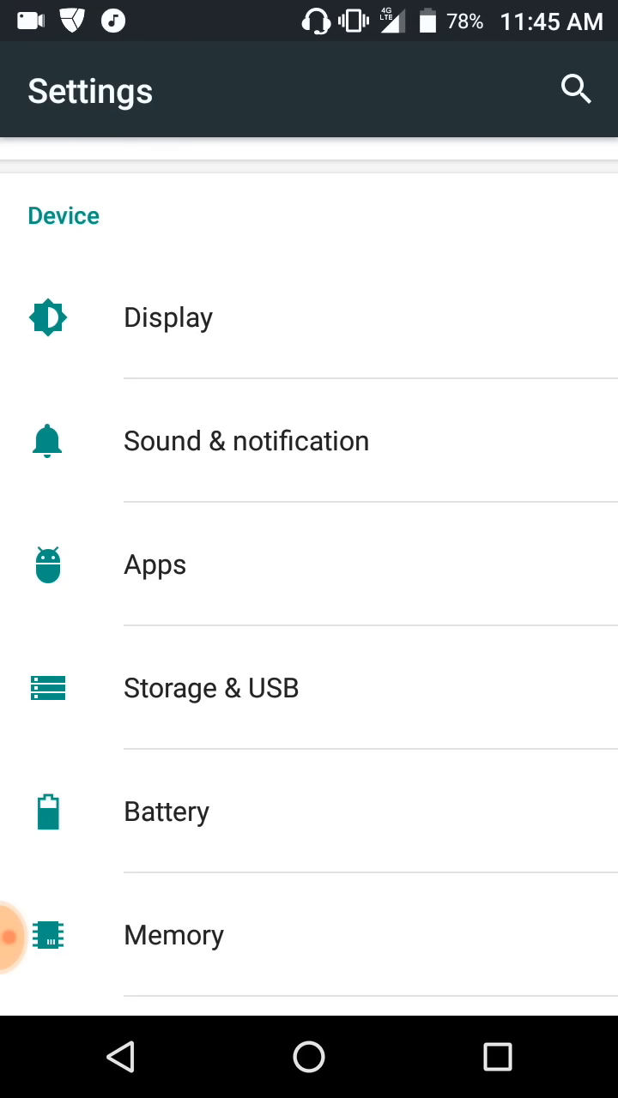
# - Deactivate NQ Mobile Vault under Security > Device administrators, then return to Security
pyautogui.scroll(-3)
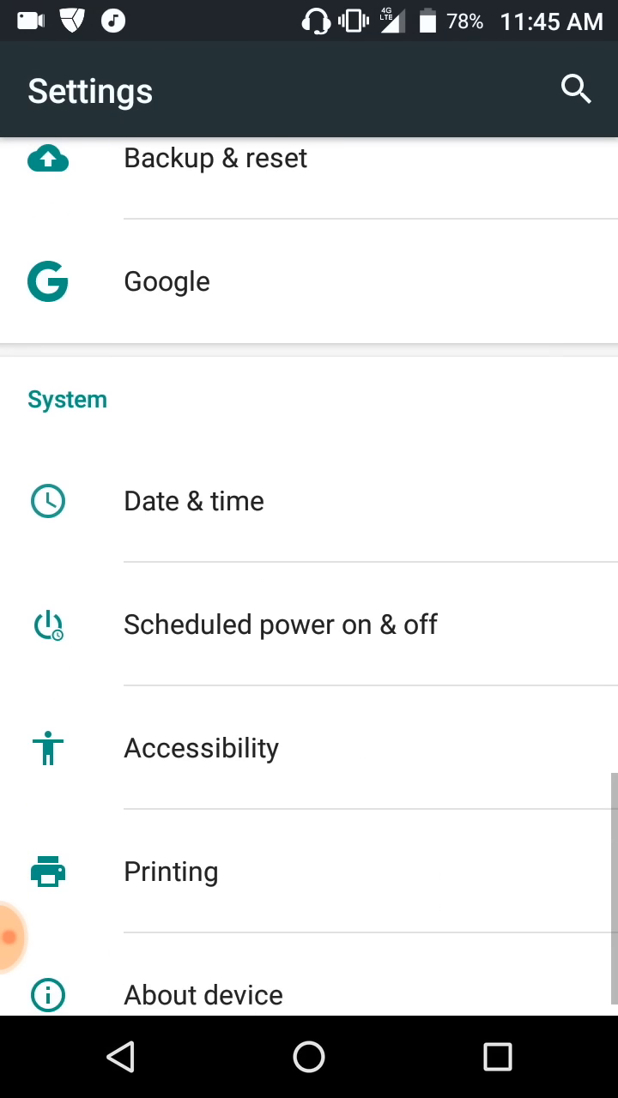
pyautogui.scroll(3)
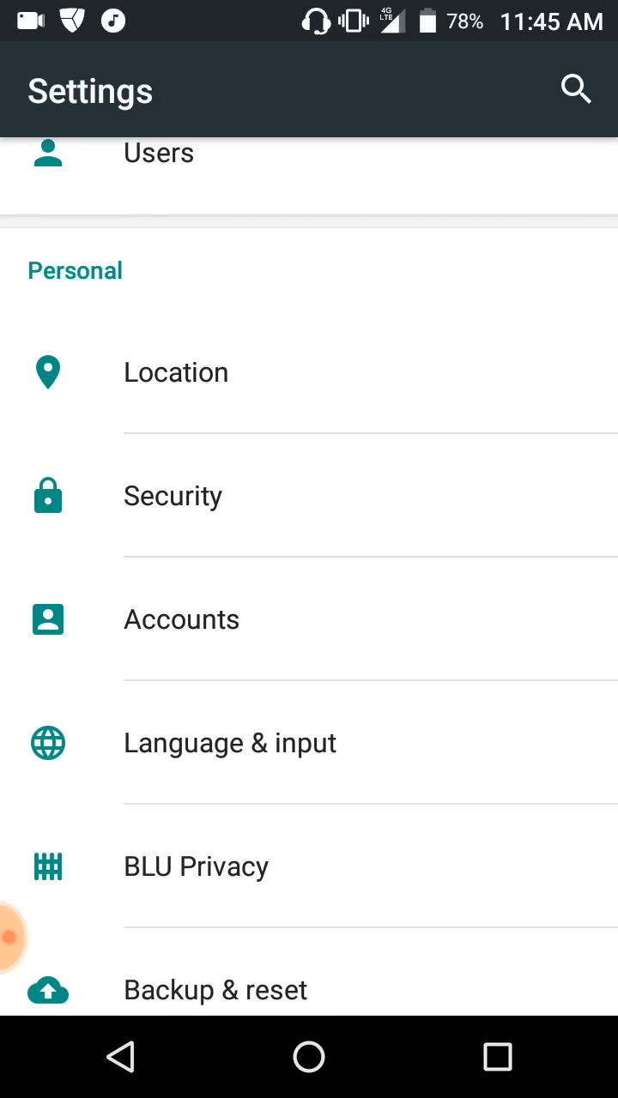
pyautogui.click(173, 495)
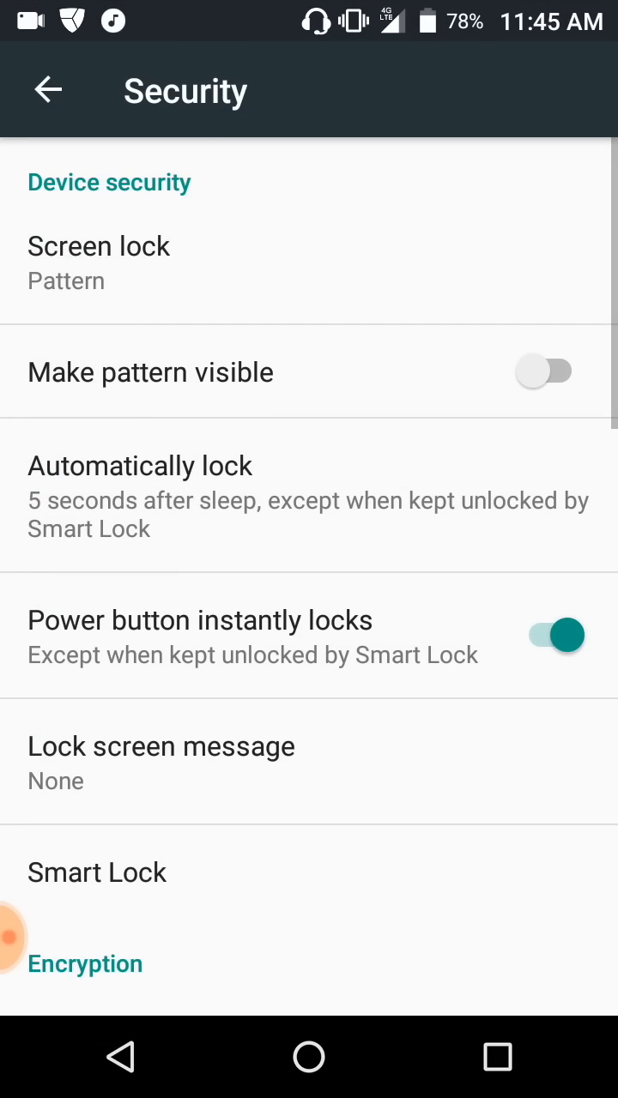
pyautogui.scroll(-3)
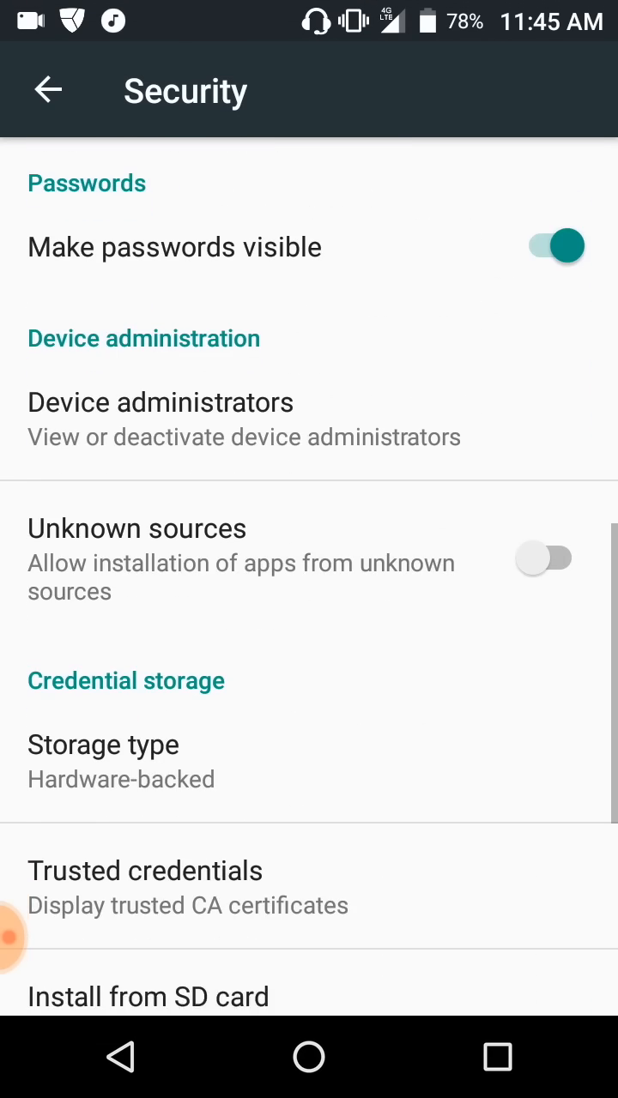
pyautogui.scroll(3)
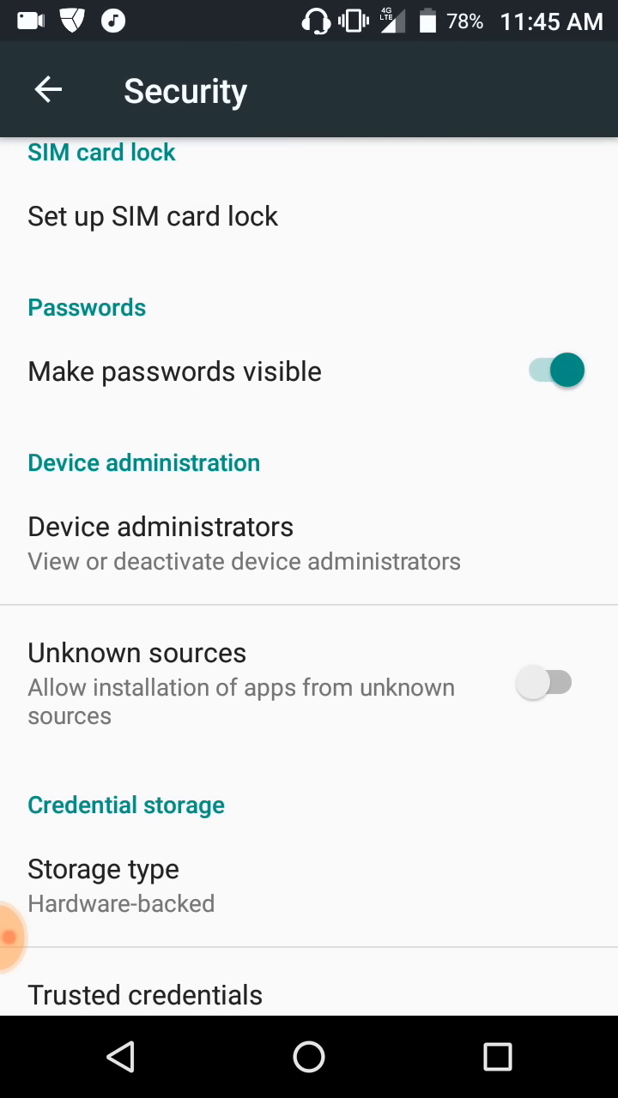
pyautogui.click(160, 526)
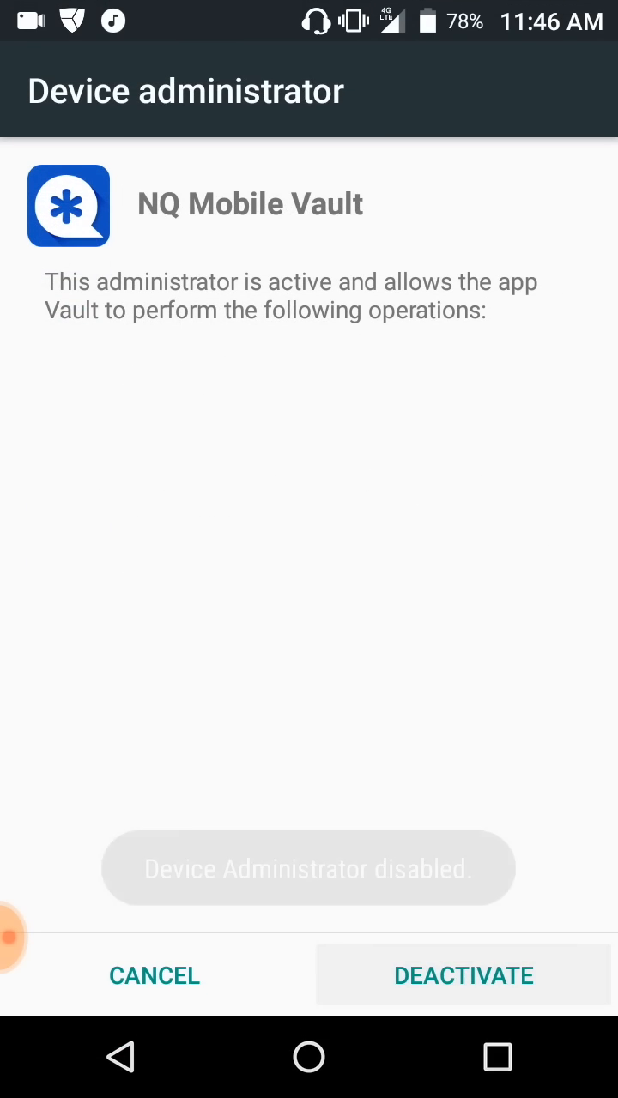
pyautogui.click(463, 975)
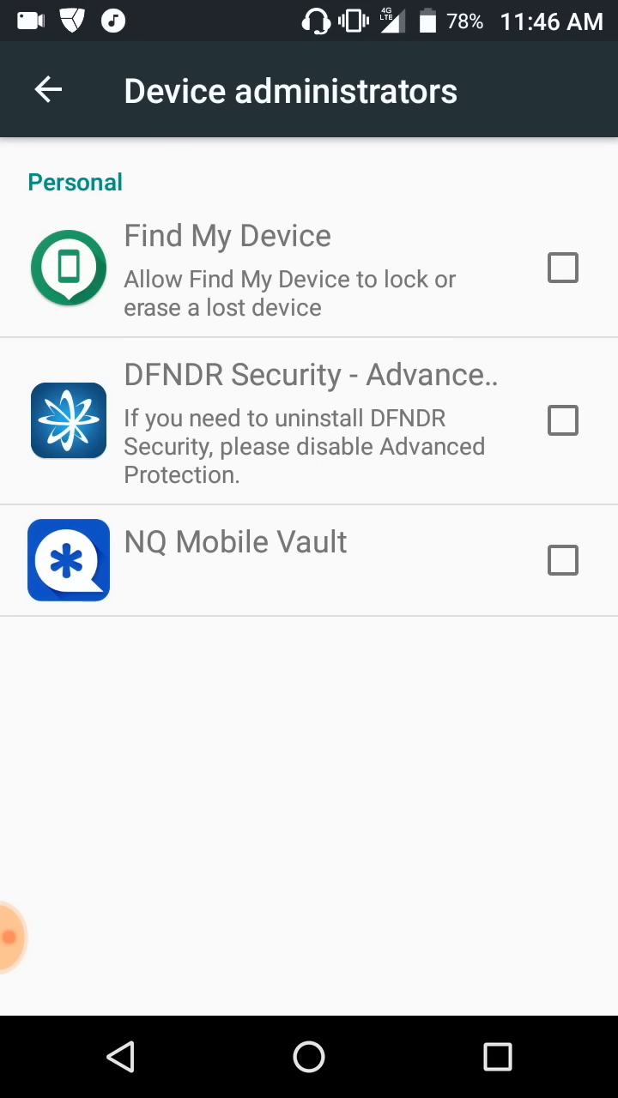
pyautogui.click(47, 90)
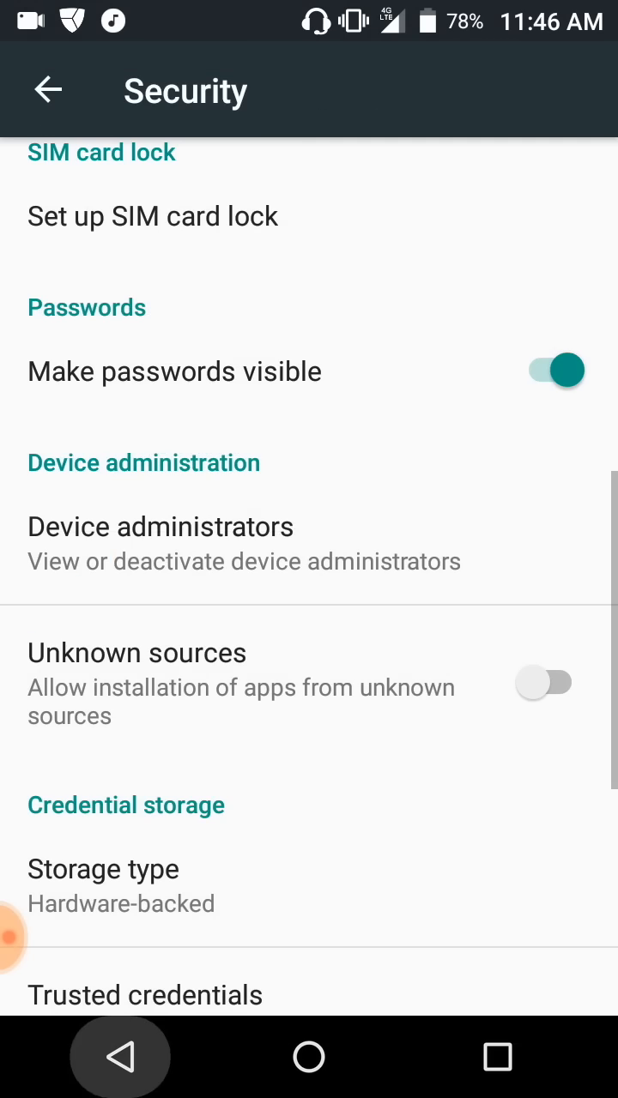
# - Start uninstalling Vault from App info, cancel the prompt, and back out to main Settings
pyautogui.click(48, 89)
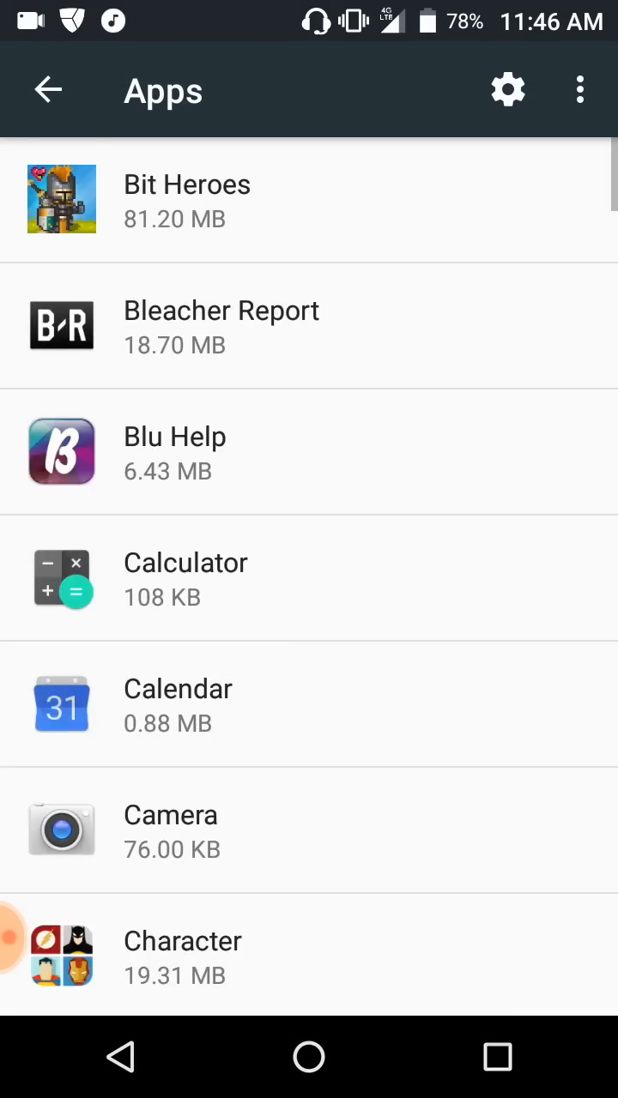
pyautogui.scroll(-3)
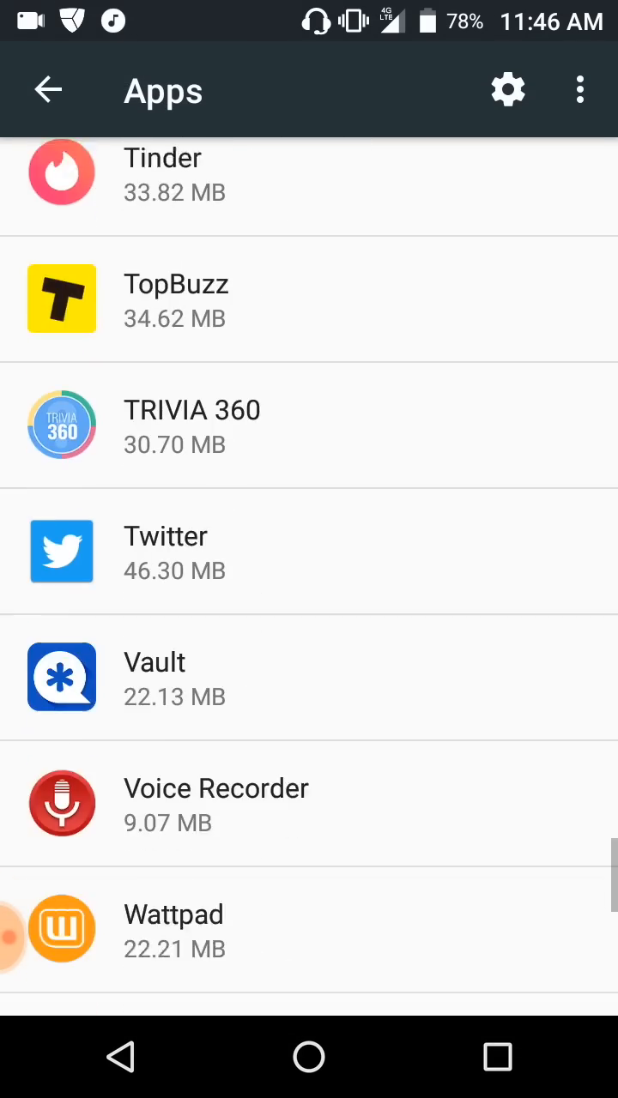
pyautogui.scroll(3)
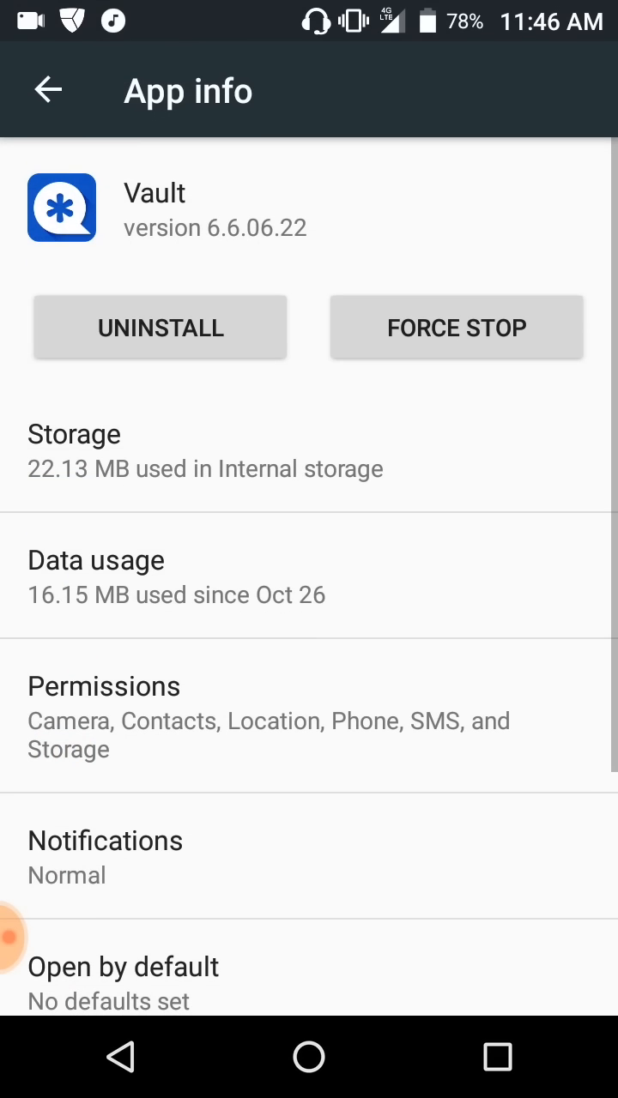
pyautogui.click(159, 327)
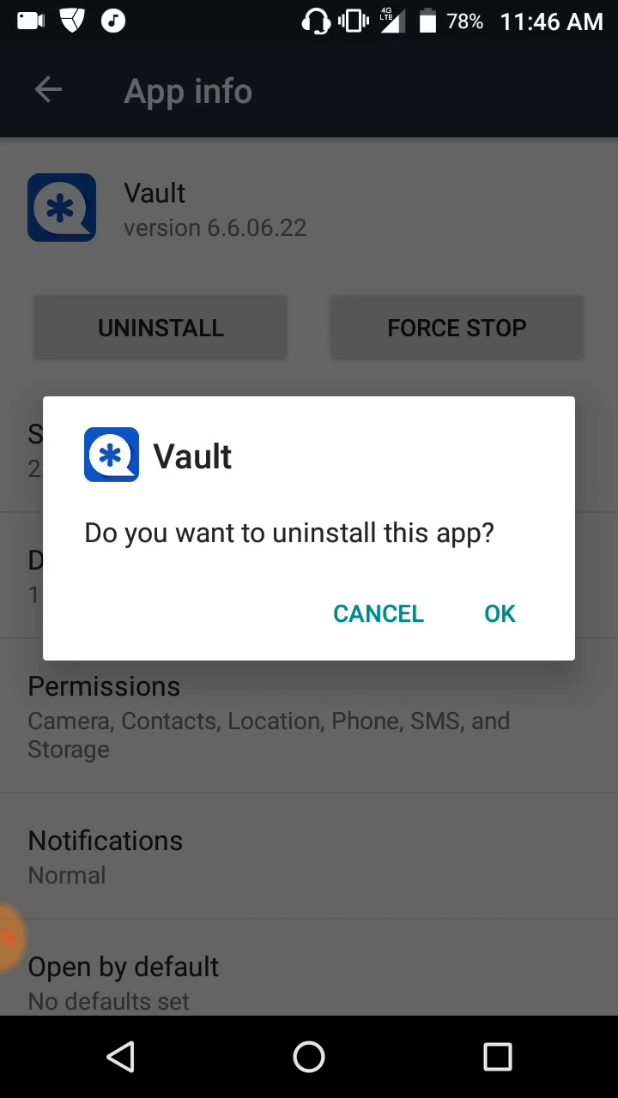
pyautogui.click(377, 612)
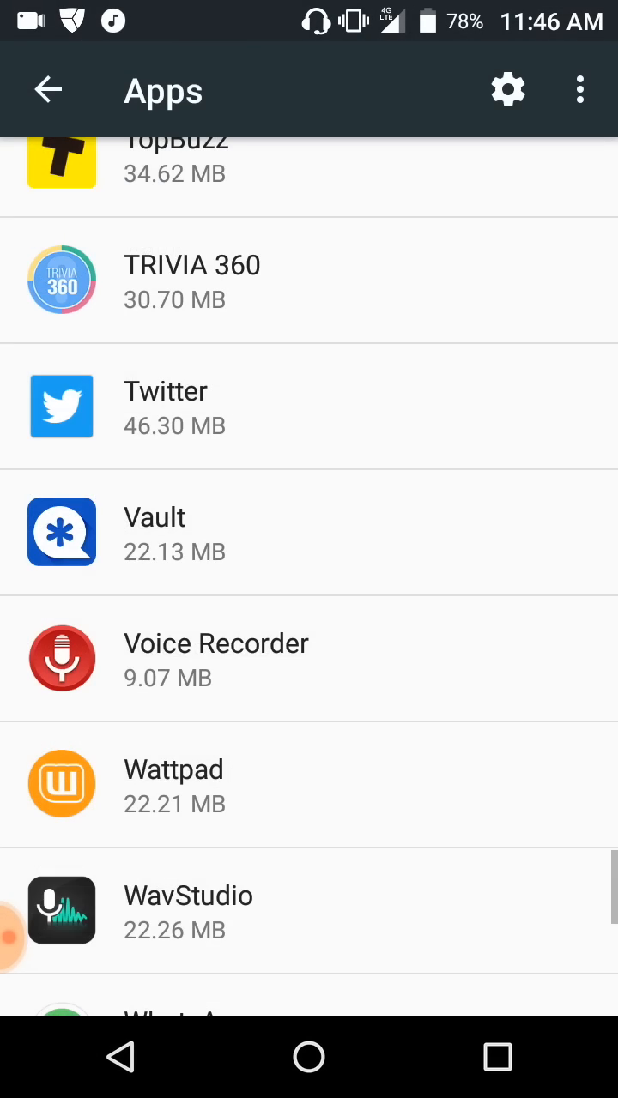
pyautogui.scroll(3)
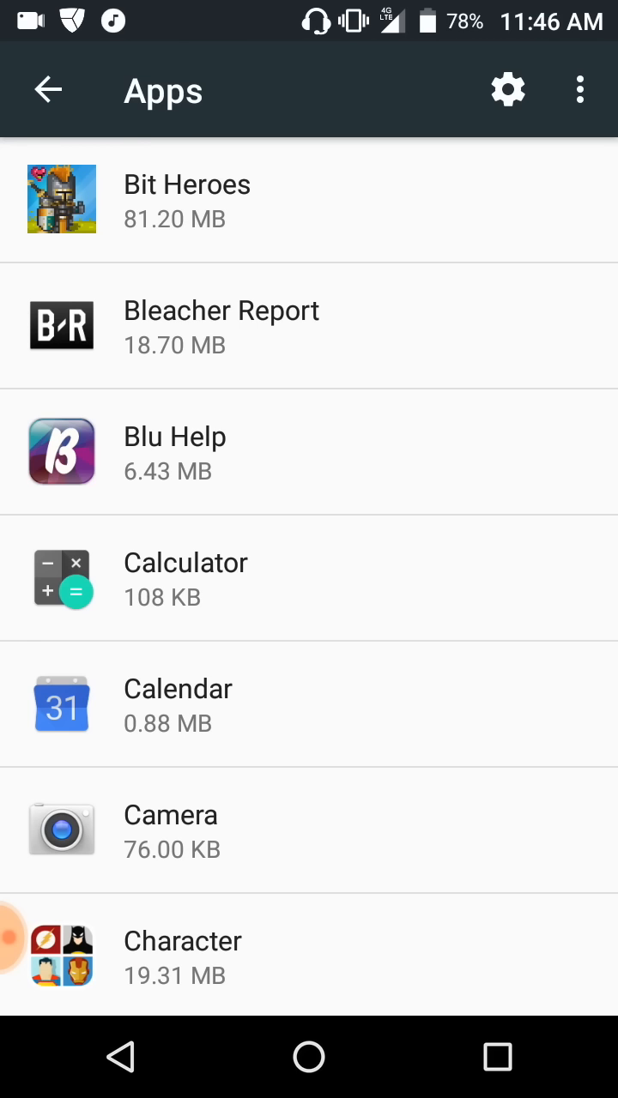
pyautogui.scroll(-3)
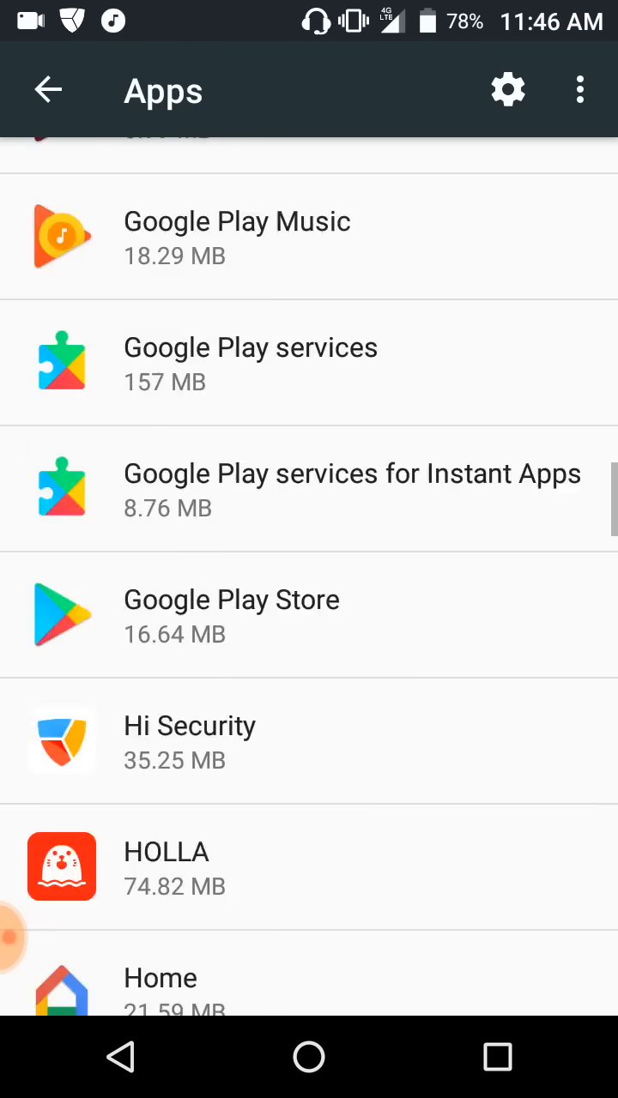
pyautogui.scroll(-3)
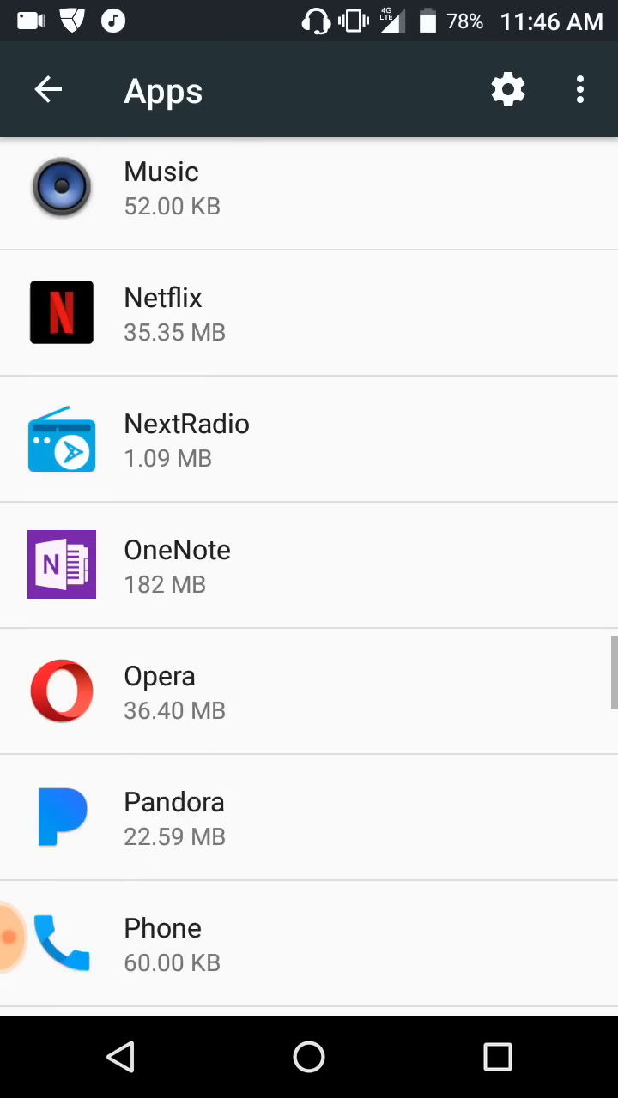
pyautogui.click(48, 89)
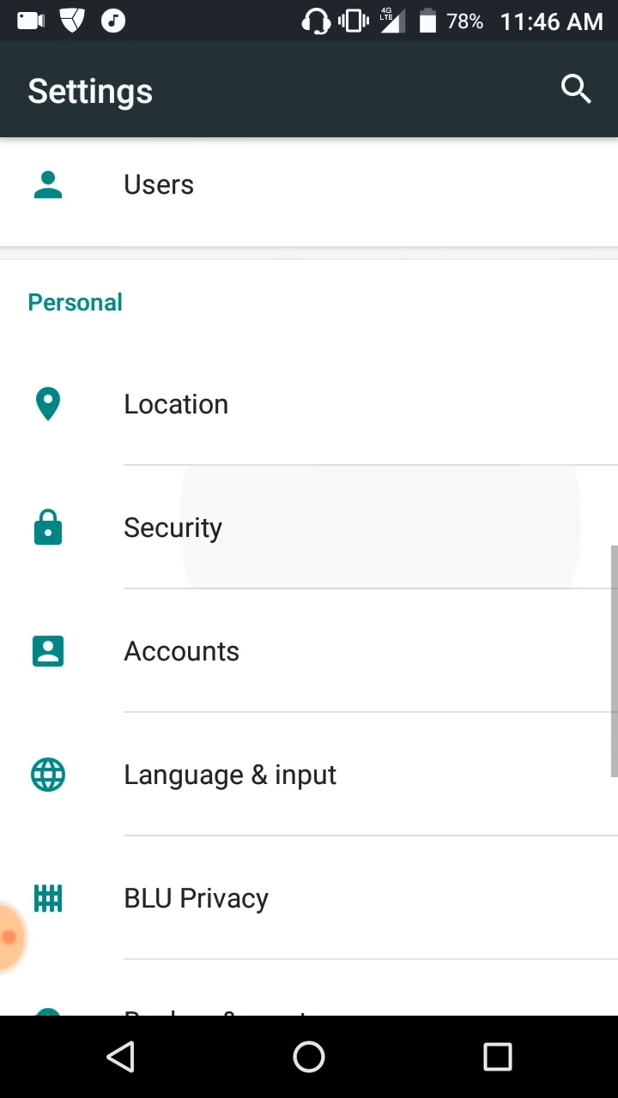
# - Recheck that NQ Mobile Vault is unchecked in Device administrators, then scroll Apps to the top
pyautogui.click(173, 527)
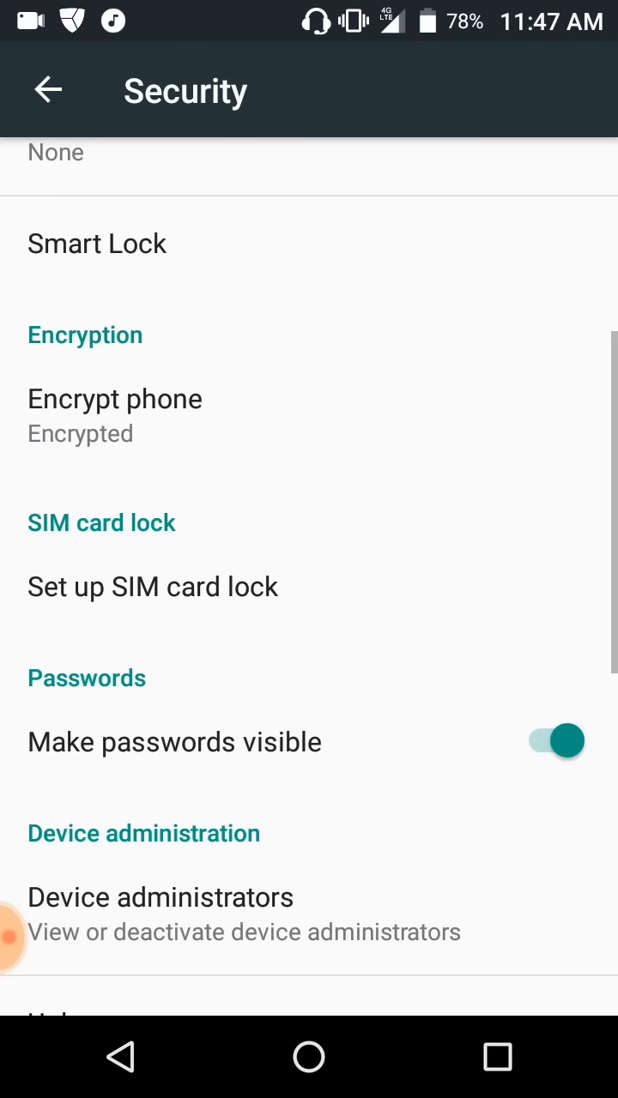
pyautogui.scroll(-3)
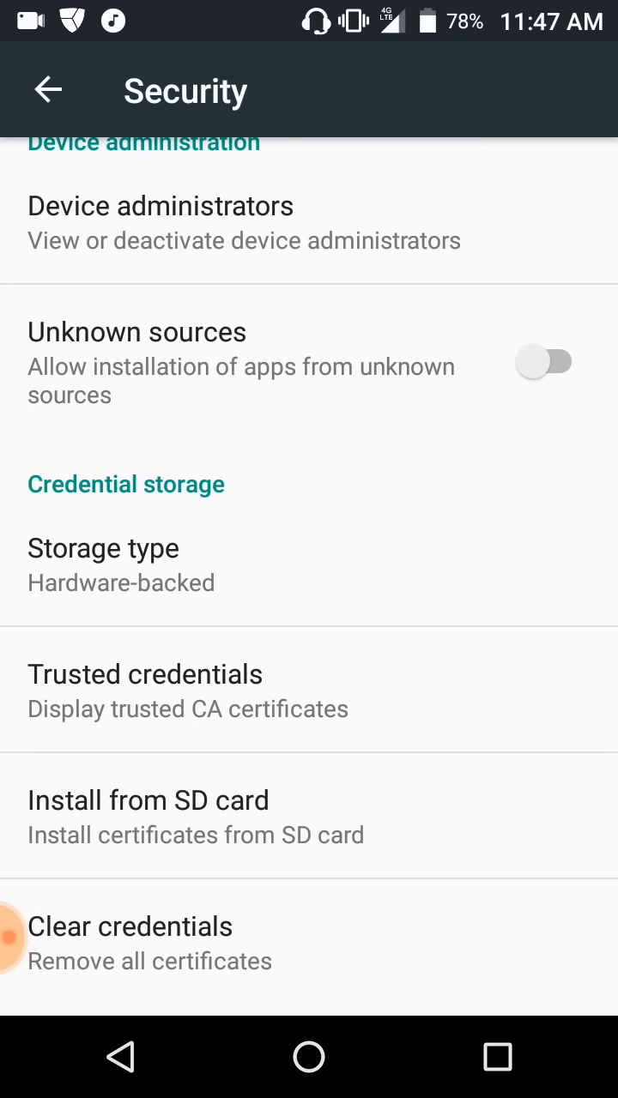
pyautogui.scroll(-3)
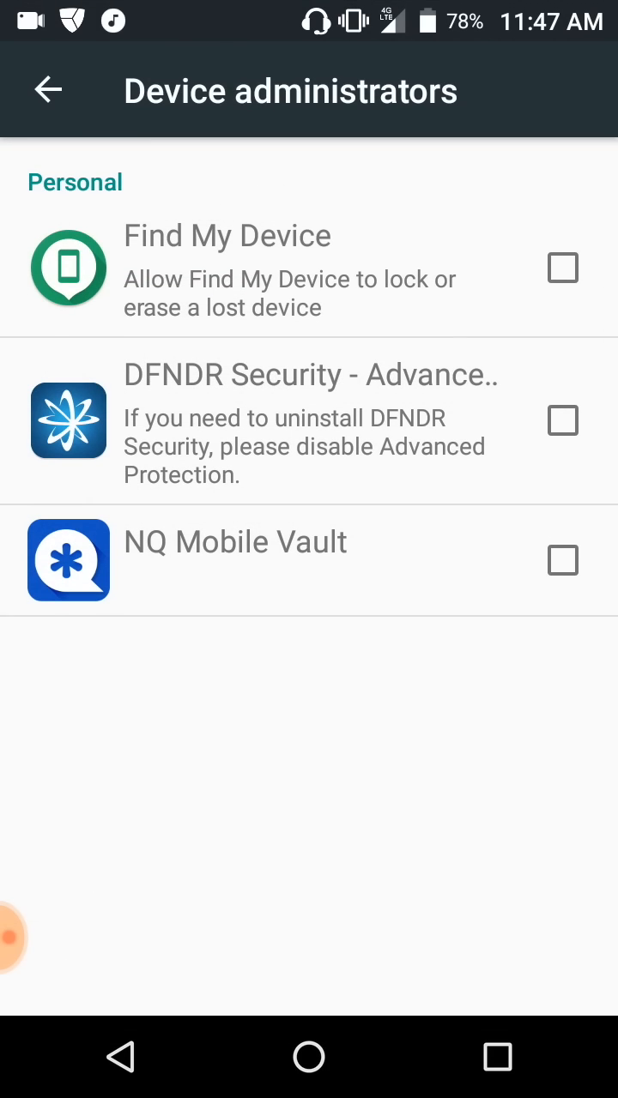
pyautogui.click(49, 90)
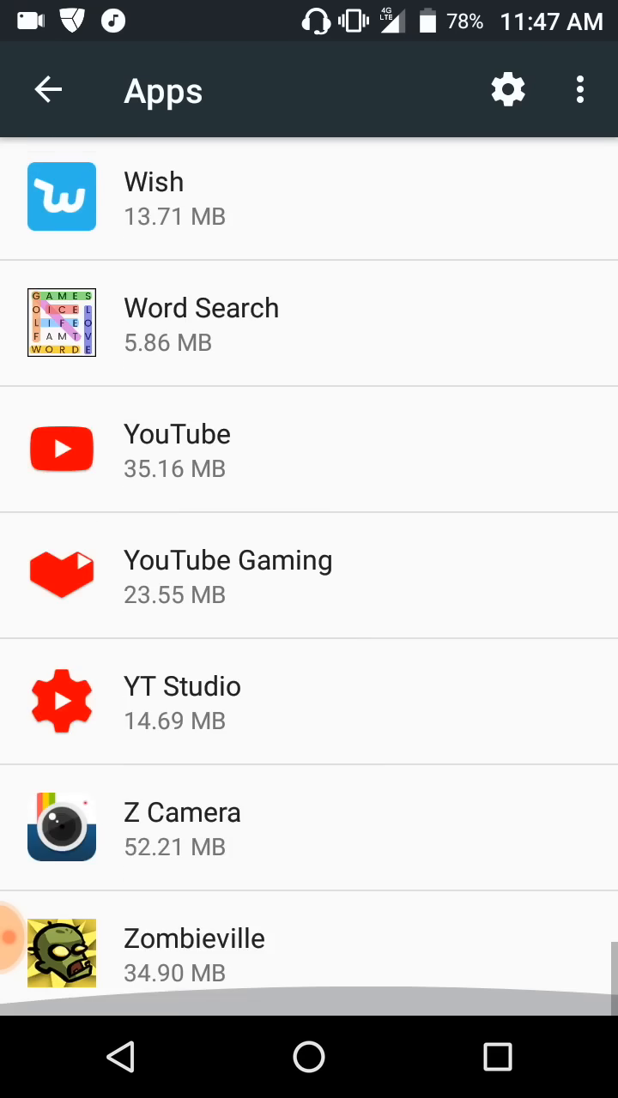
pyautogui.scroll(3)
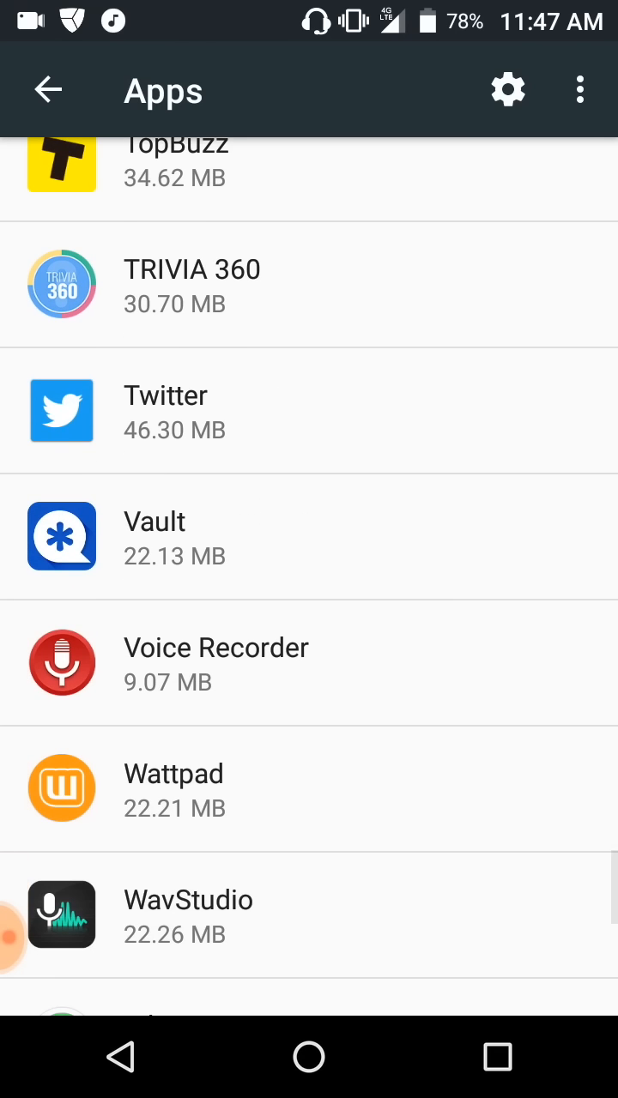
pyautogui.scroll(3)
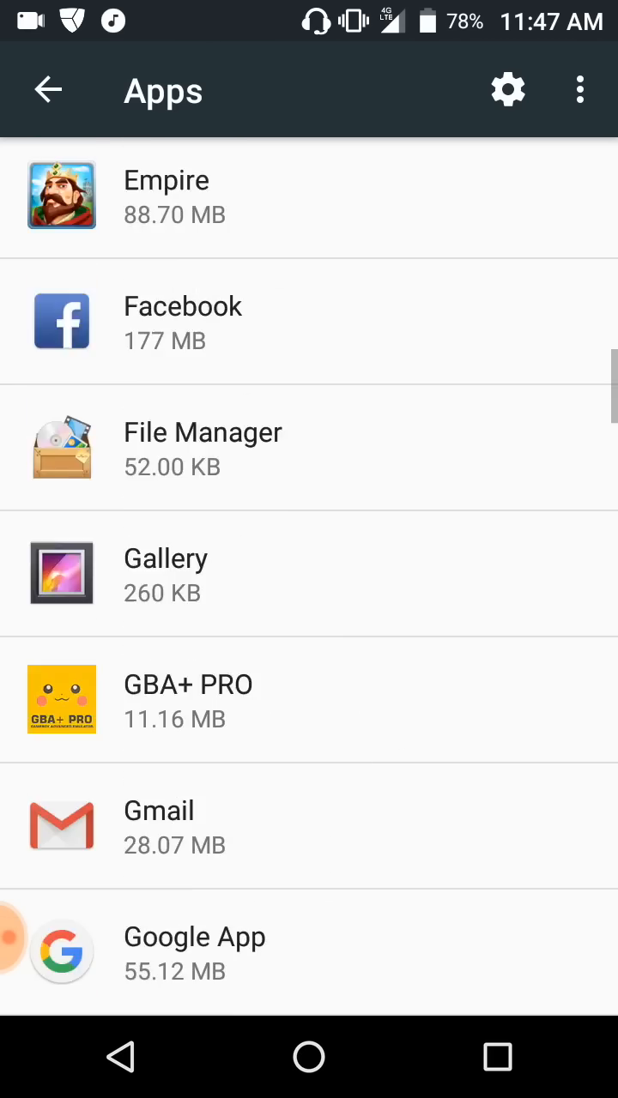
pyautogui.scroll(3)
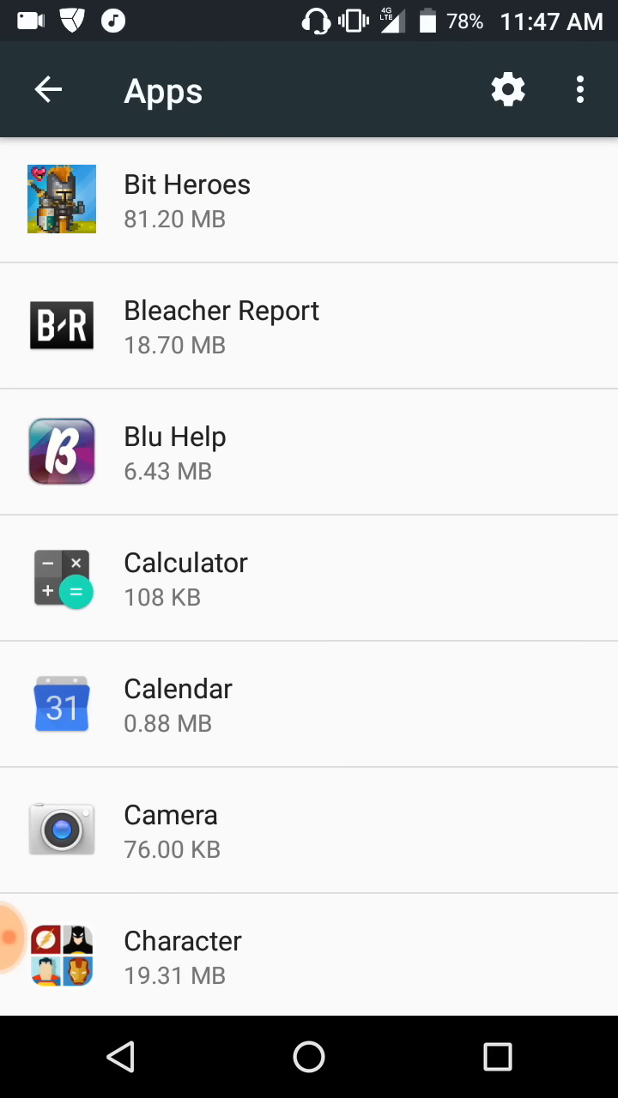